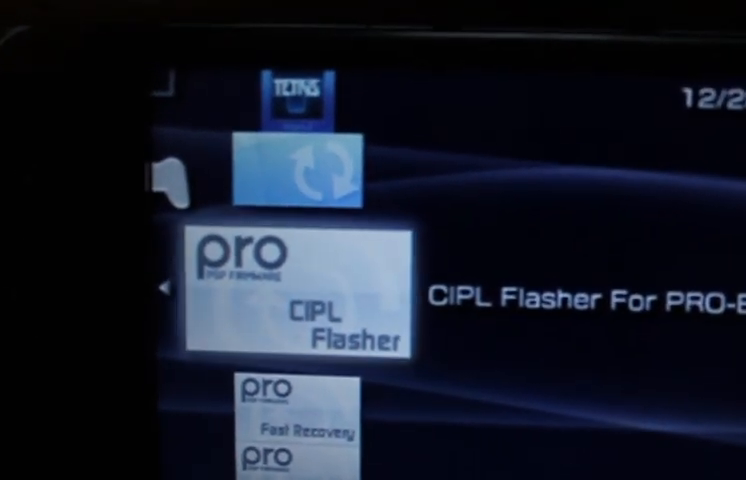
scroll(down, 3)
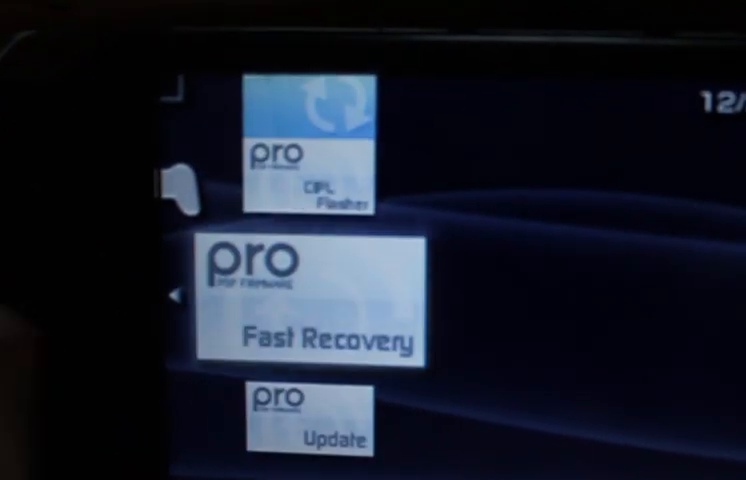